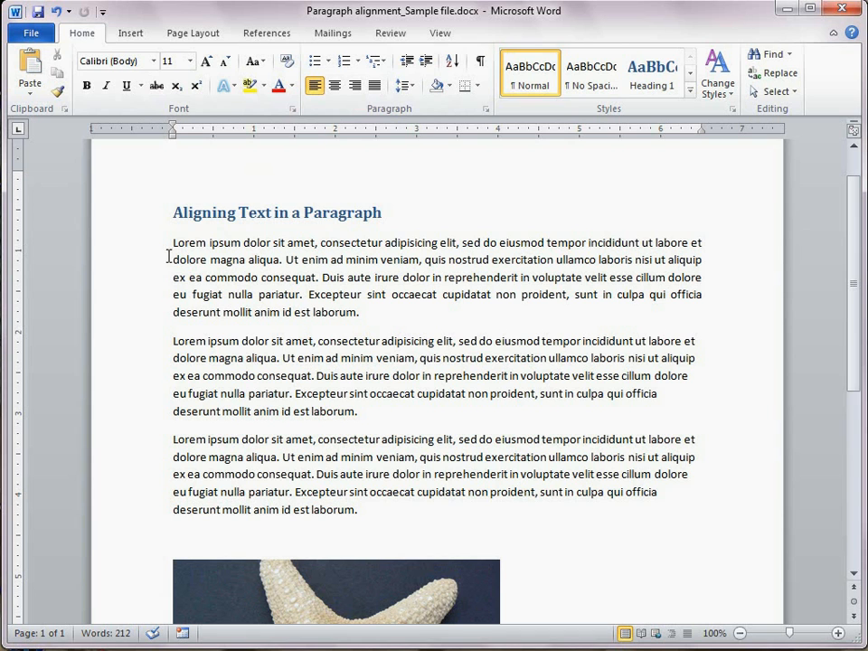
Center the heading 'Aligning Text in a Paragraph' and left-align the first paragraph.
triple_click(277, 212)
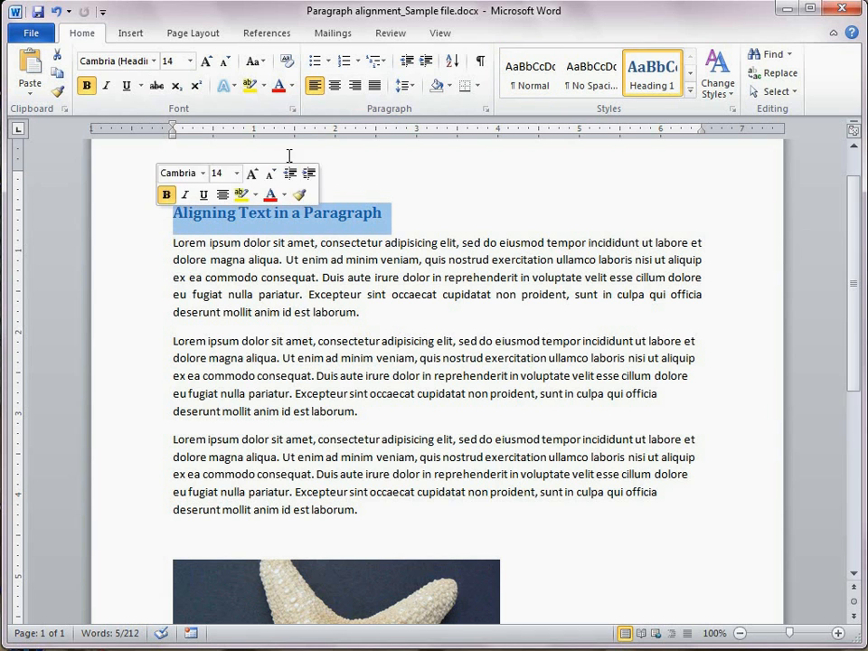
click(335, 85)
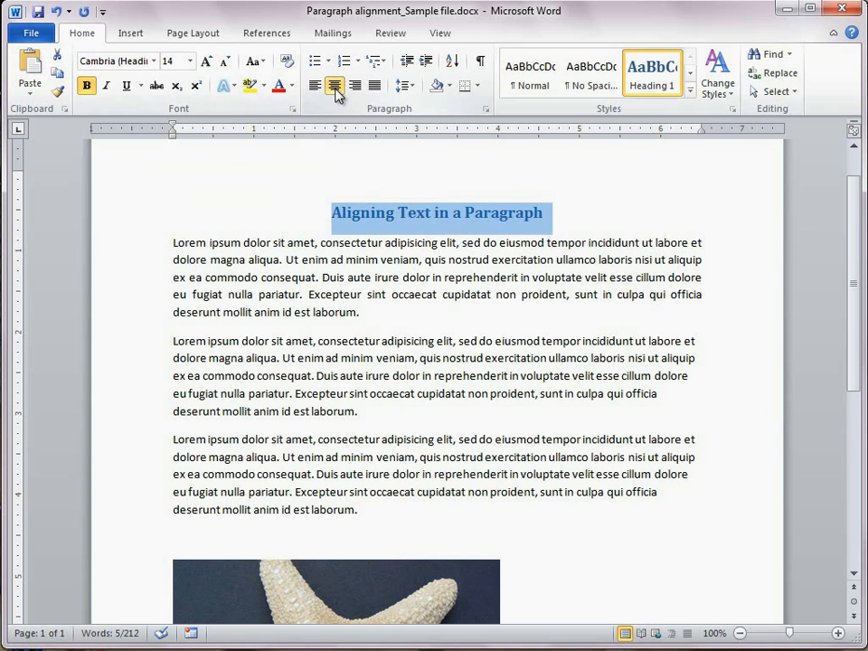
click(335, 85)
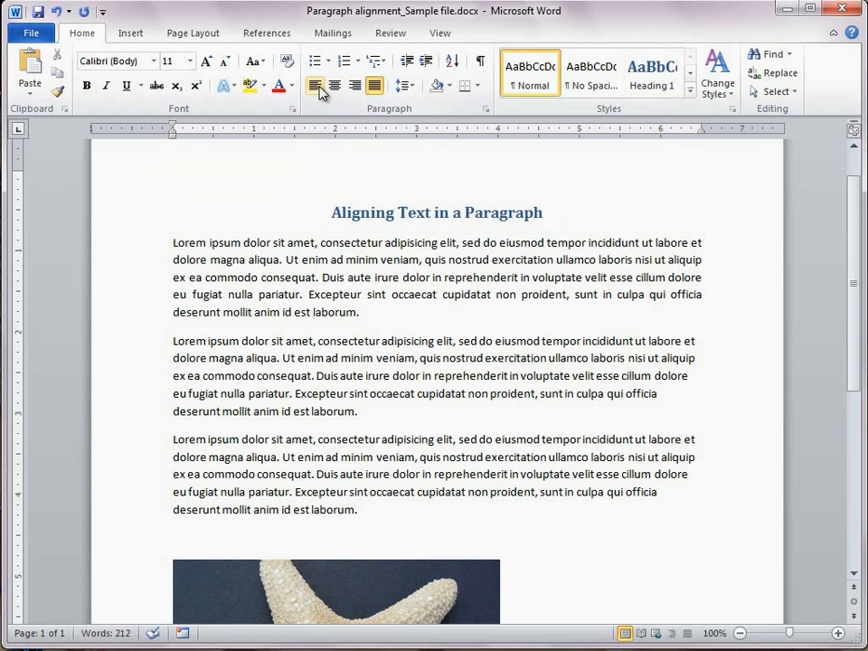
click(314, 85)
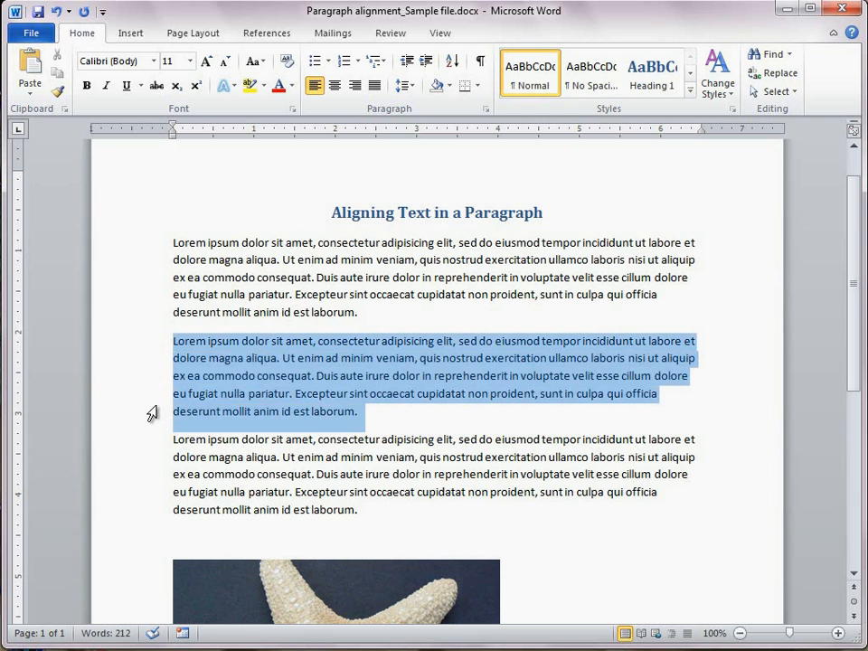
Right-align the second body paragraph and justify the third paragraph.
click(353, 85)
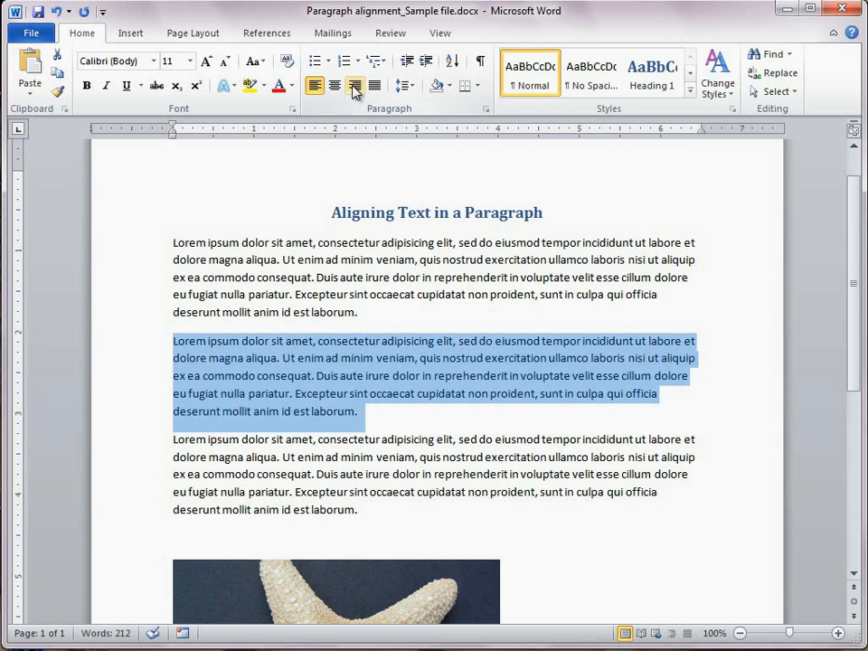
click(354, 85)
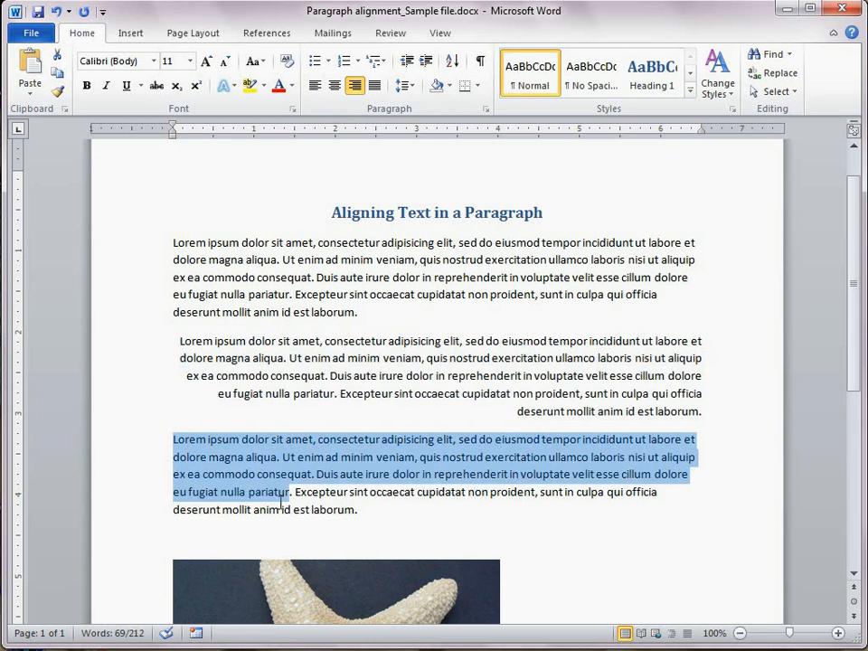
click(315, 85)
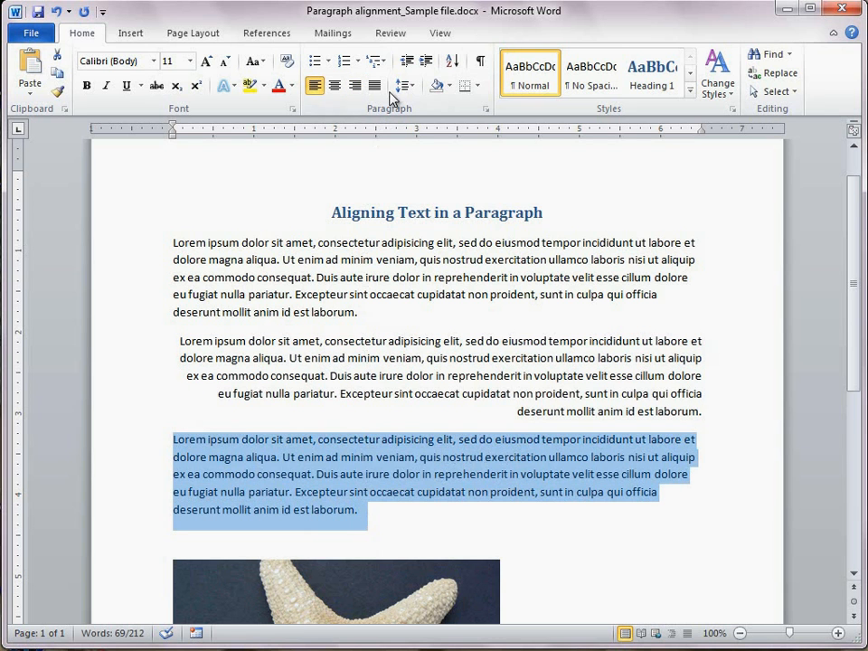
click(374, 85)
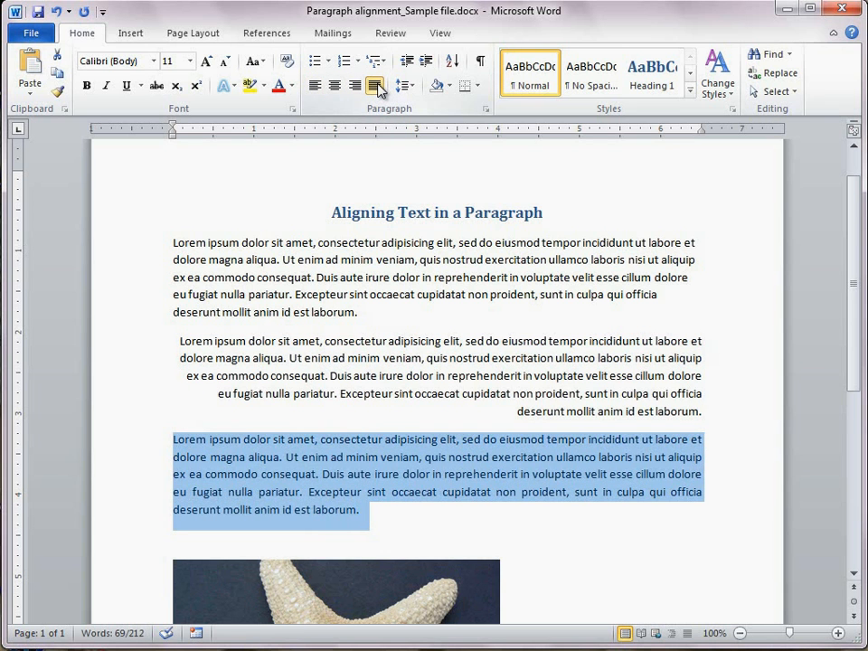
click(374, 85)
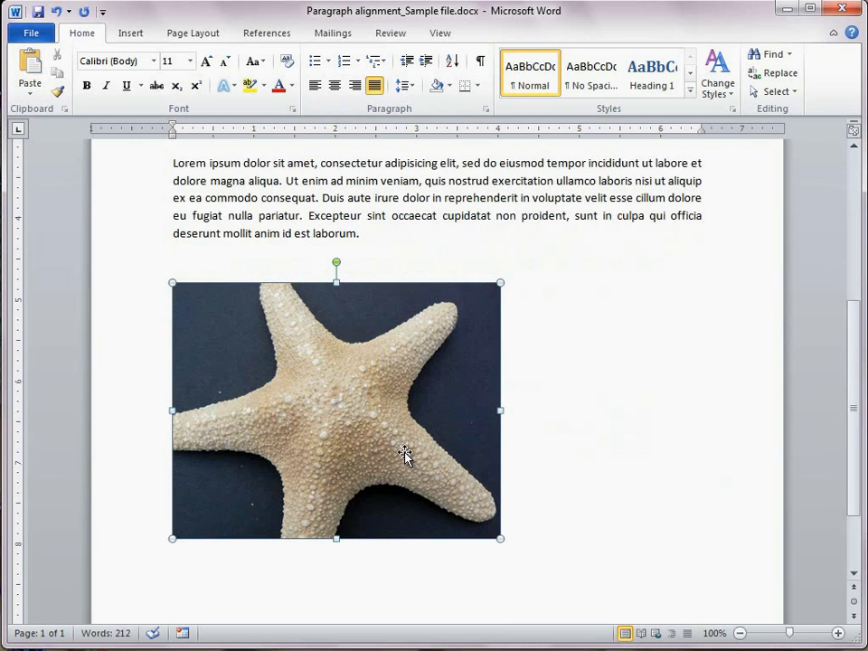
Select the starfish picture below the third paragraph.
click(334, 85)
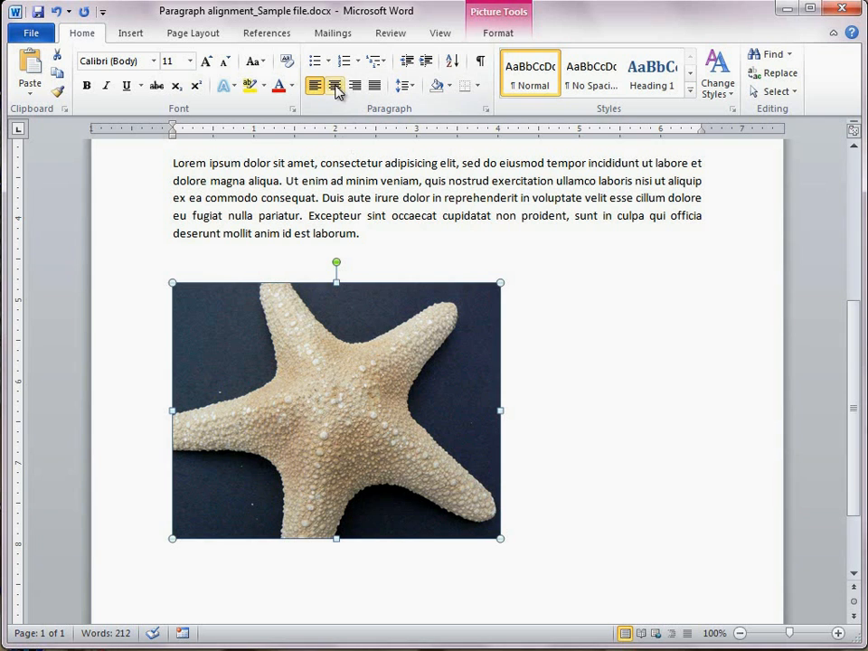